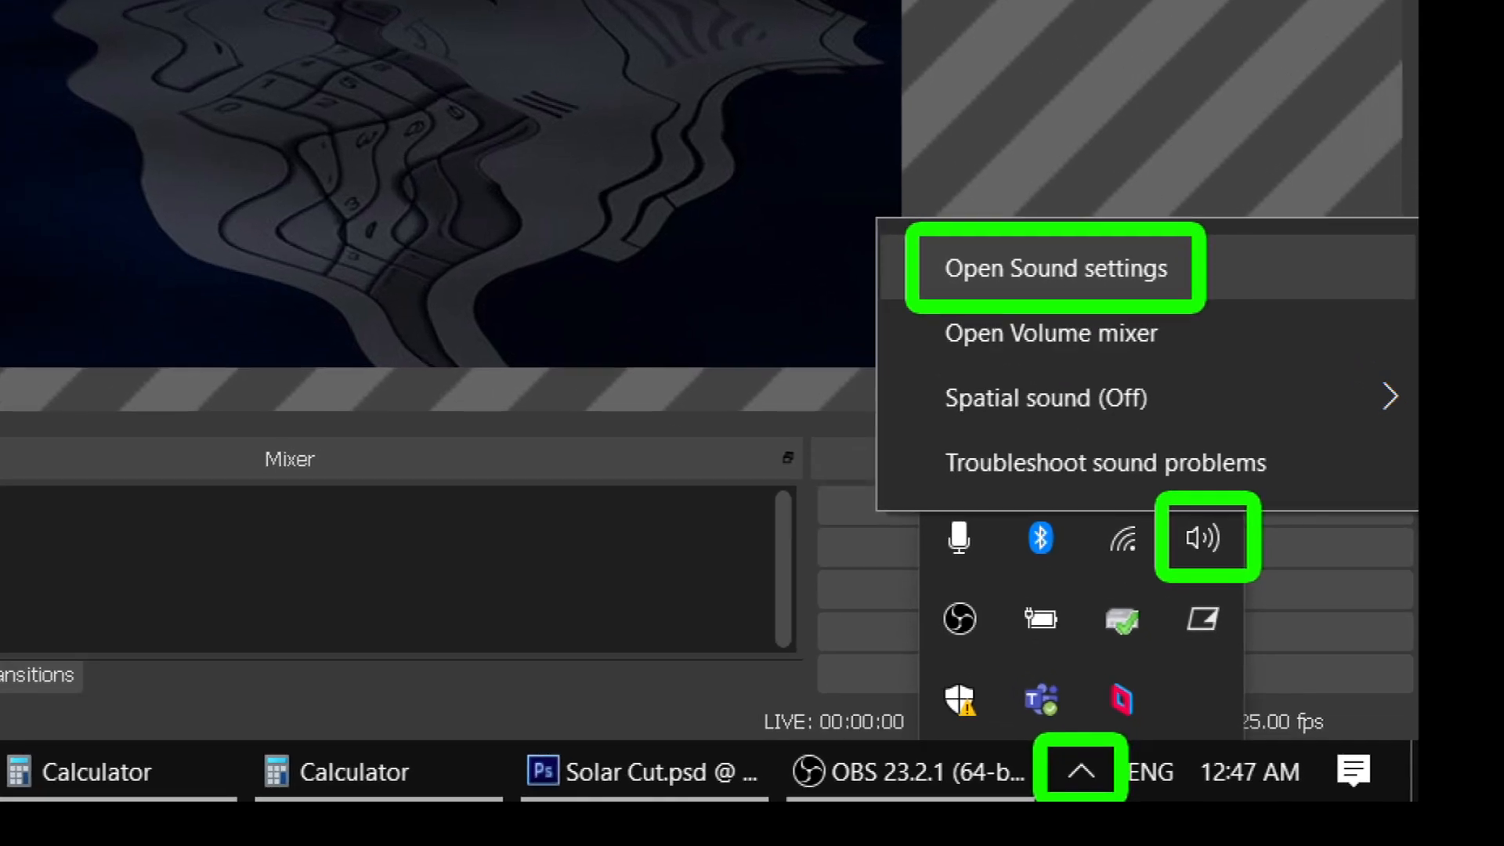
Step: Open the Windows Sound settings page from the taskbar speaker icon
left_click(1053, 268)
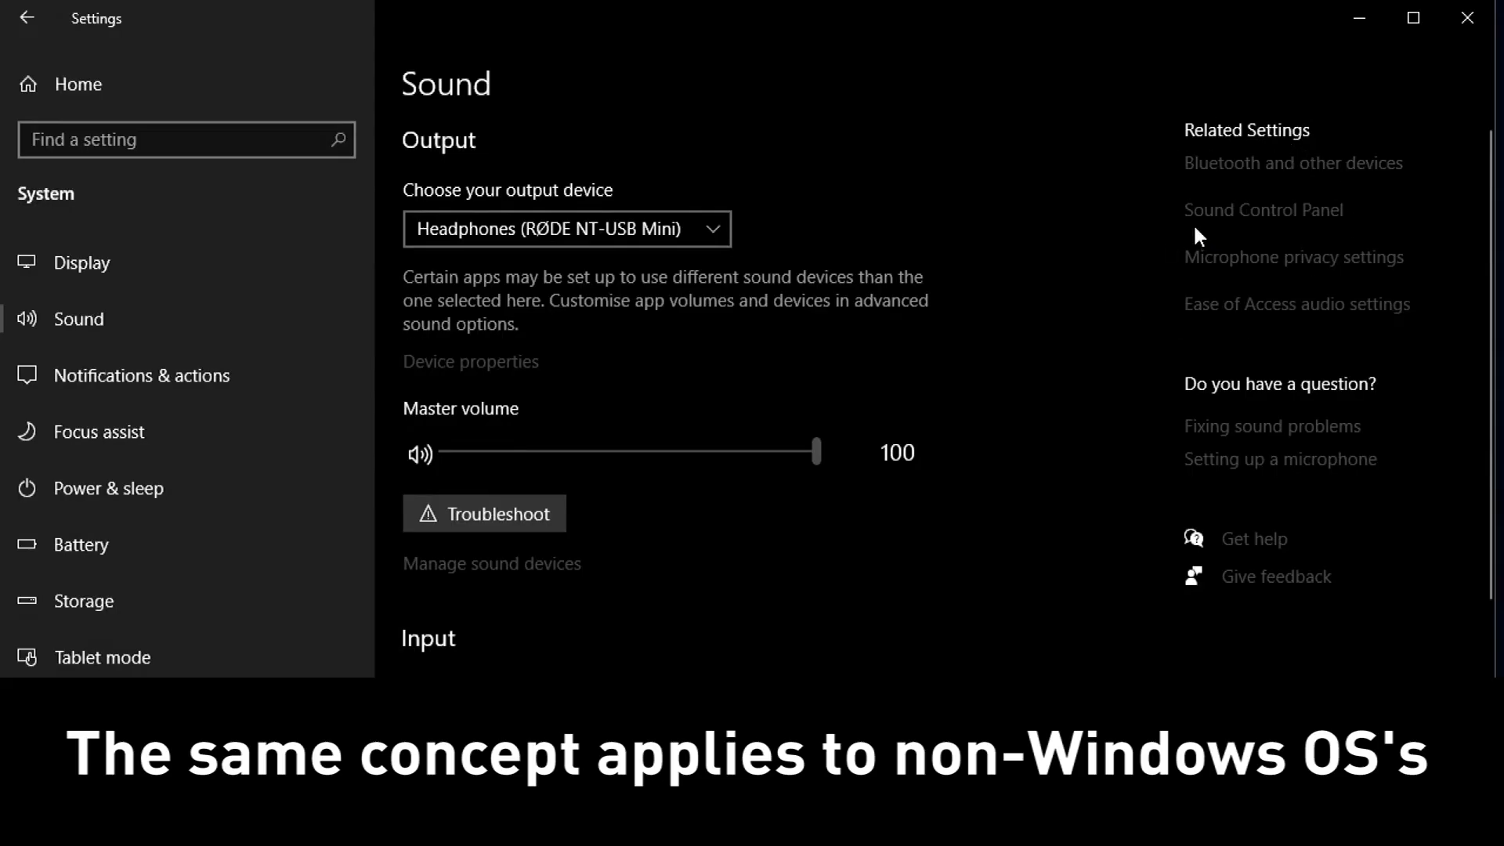
Step: Show the Recording devices in the classic Sound Control Panel and select the RØDE Desktop Microphone
left_click(1263, 209)
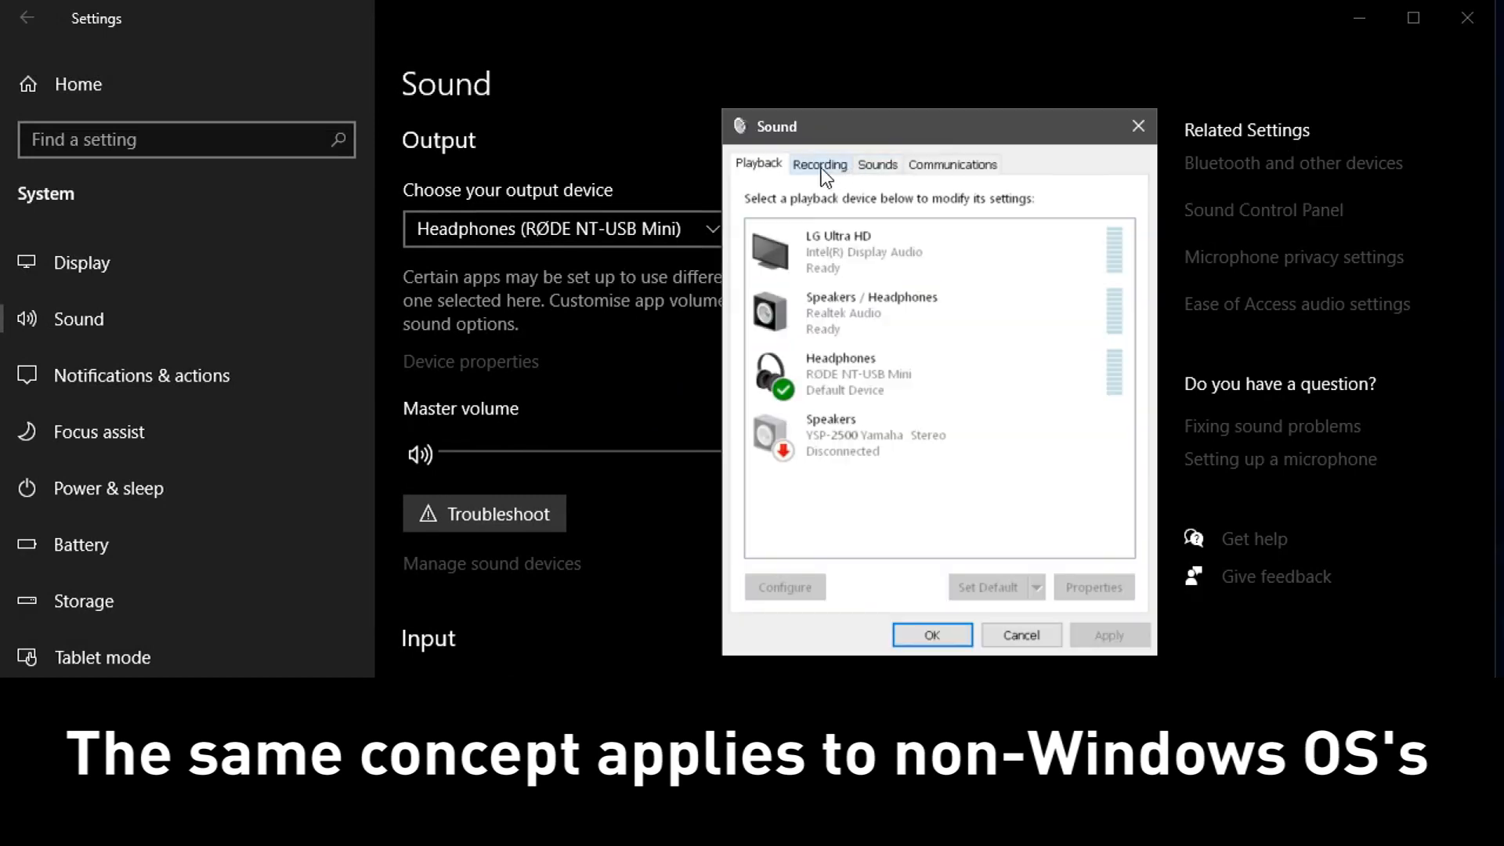
left_click(819, 165)
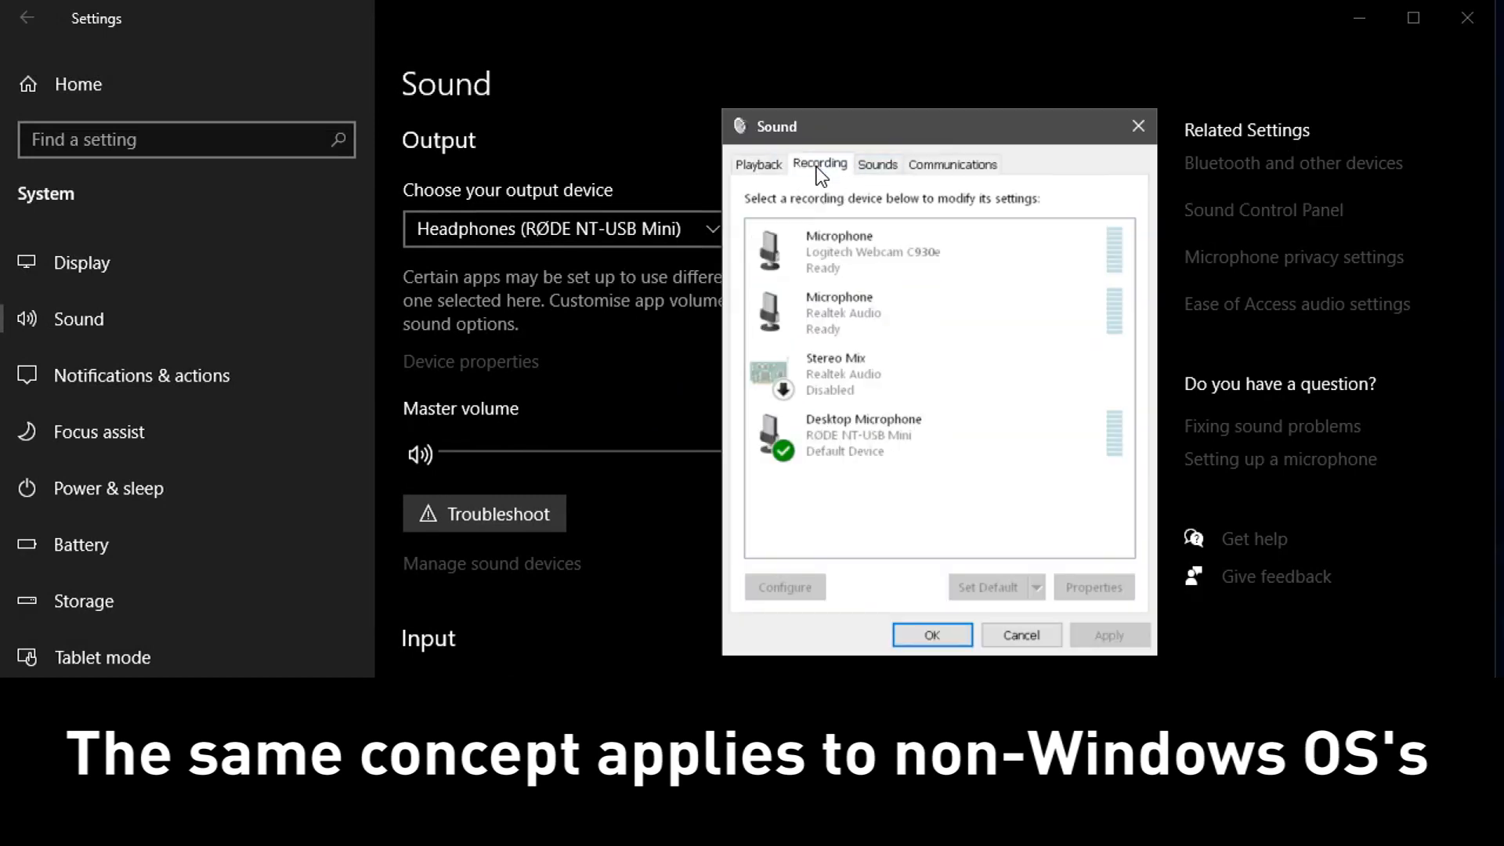
left_click(864, 434)
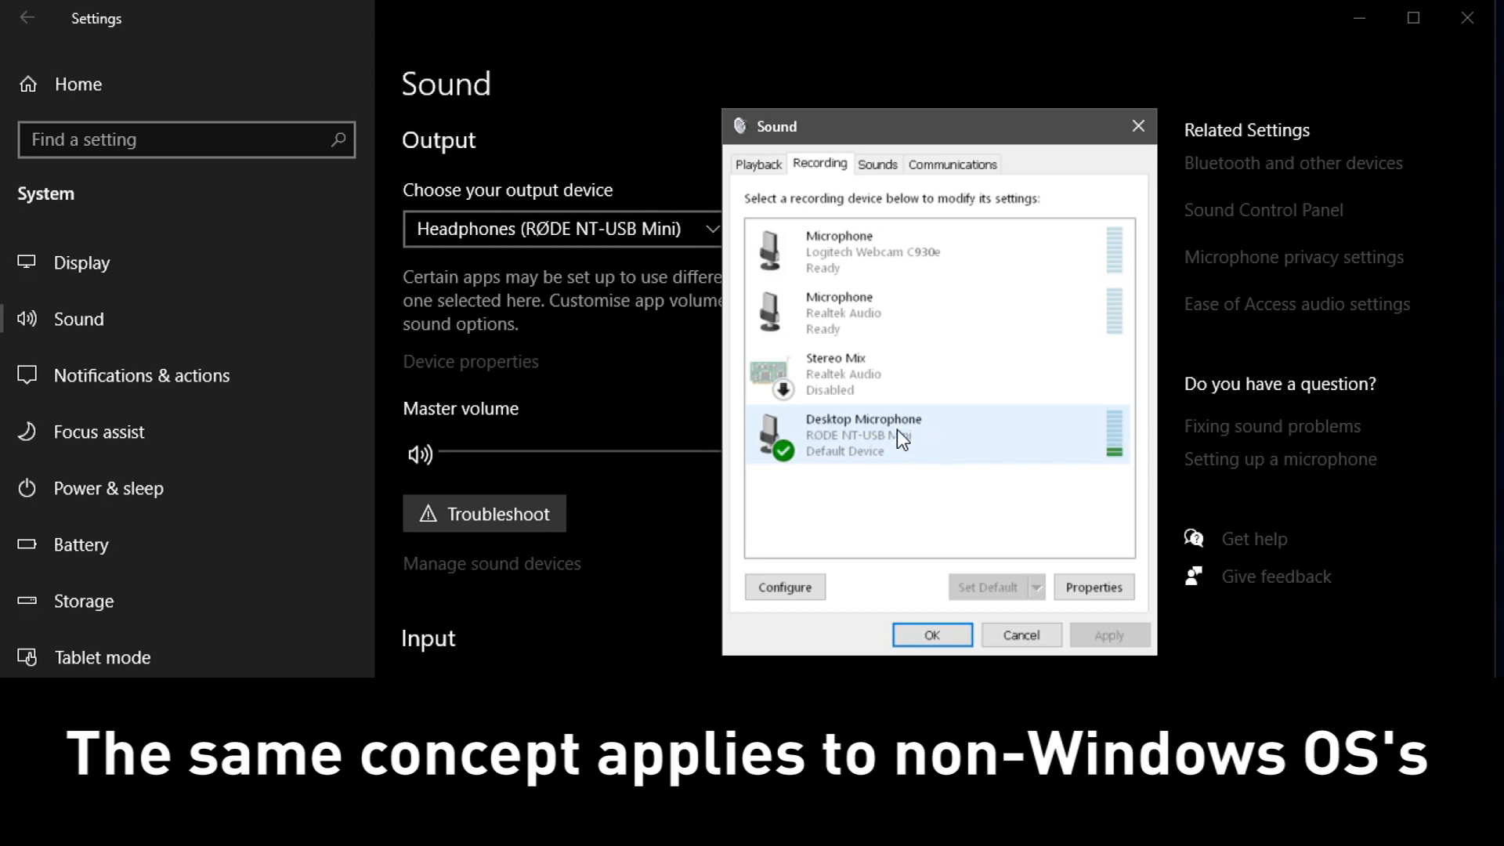
mouse_move(928, 442)
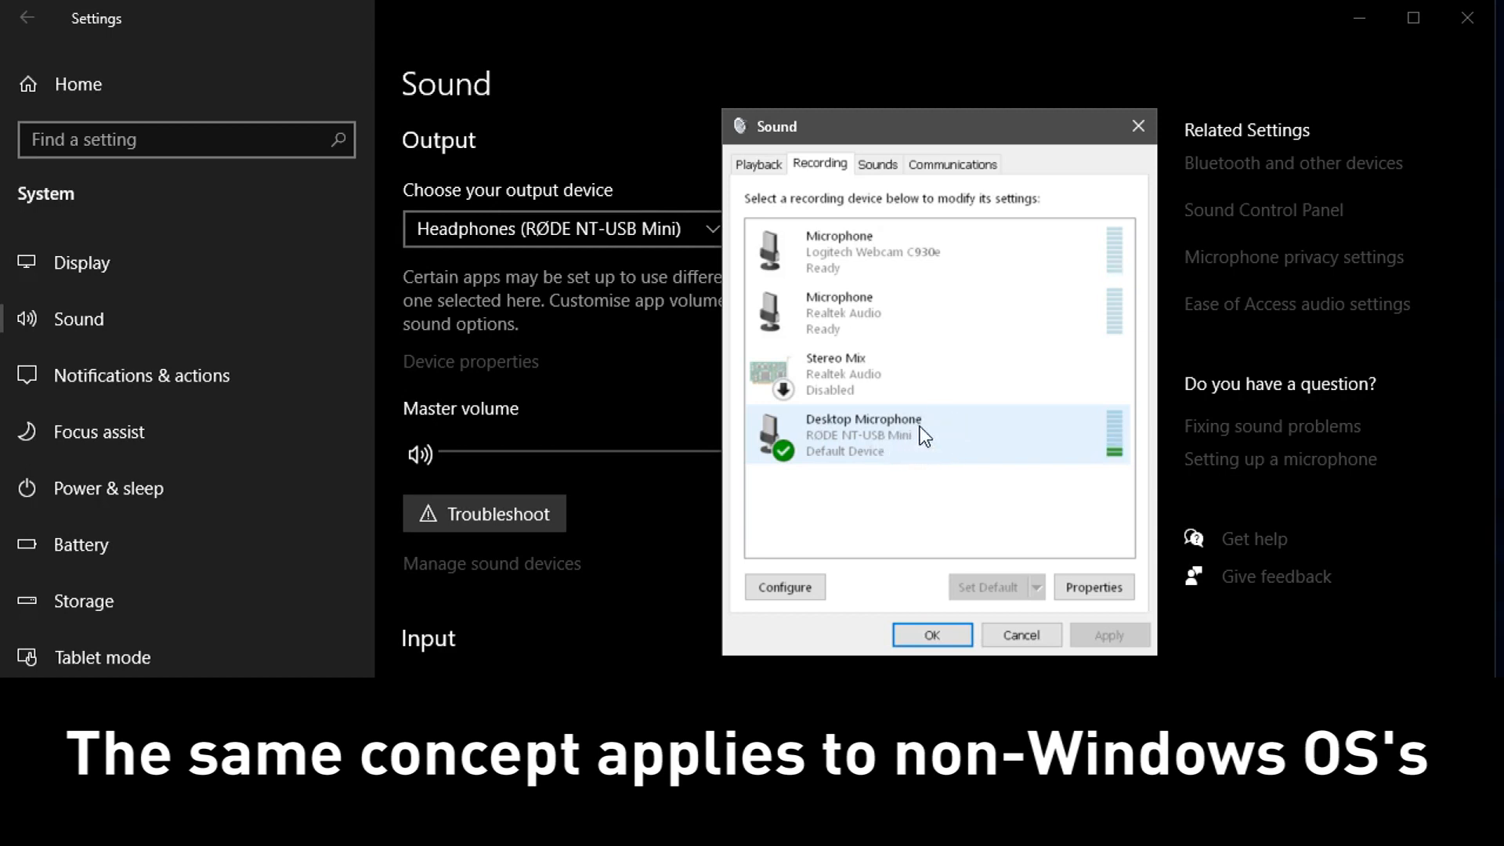
Step: Set the Desktop Microphone's input level to about 80 in its Levels properties
left_click(1093, 586)
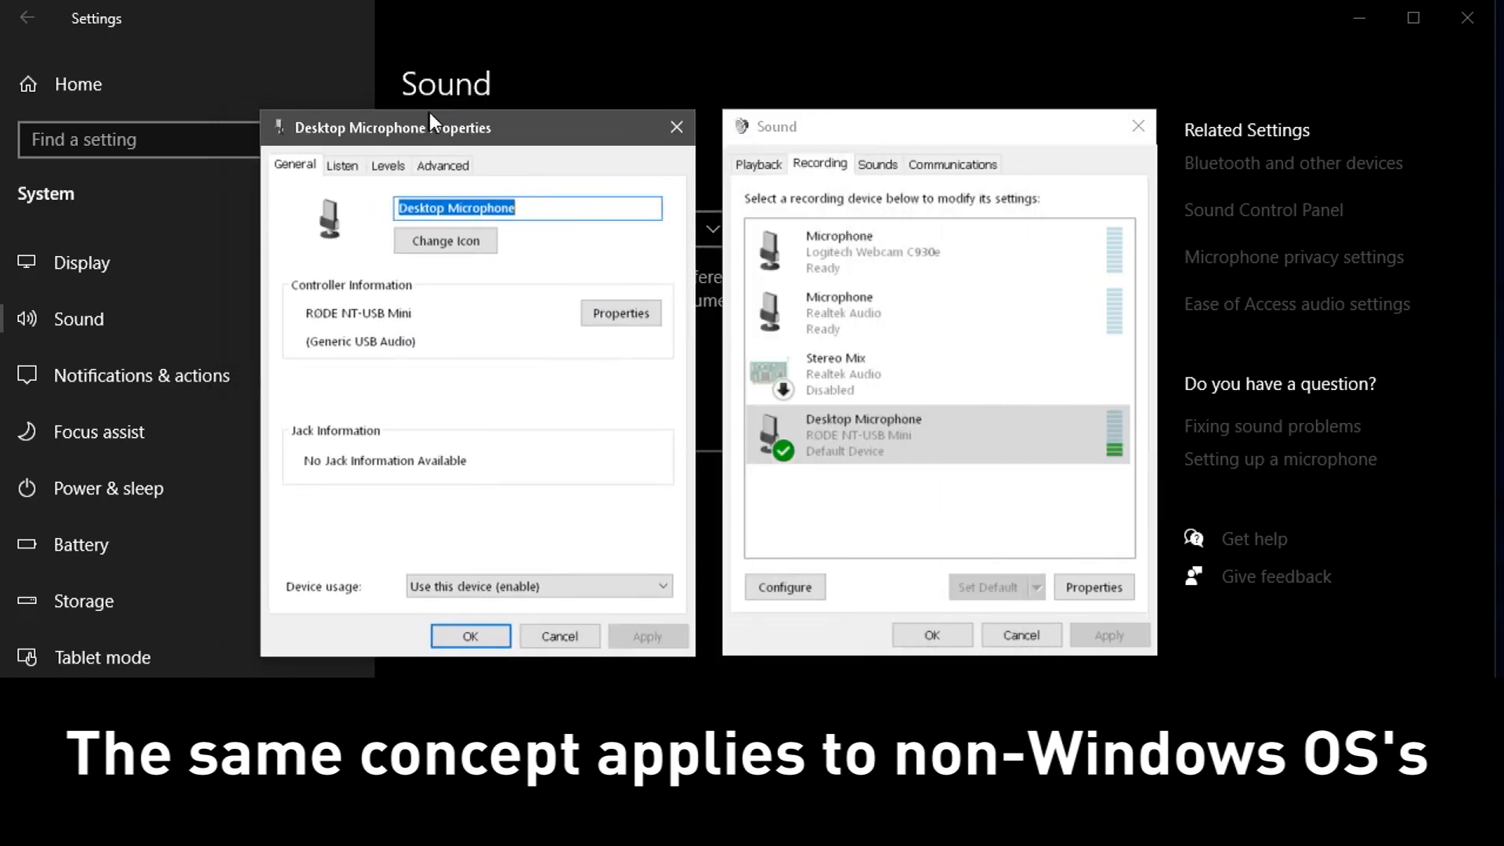
left_click(412, 169)
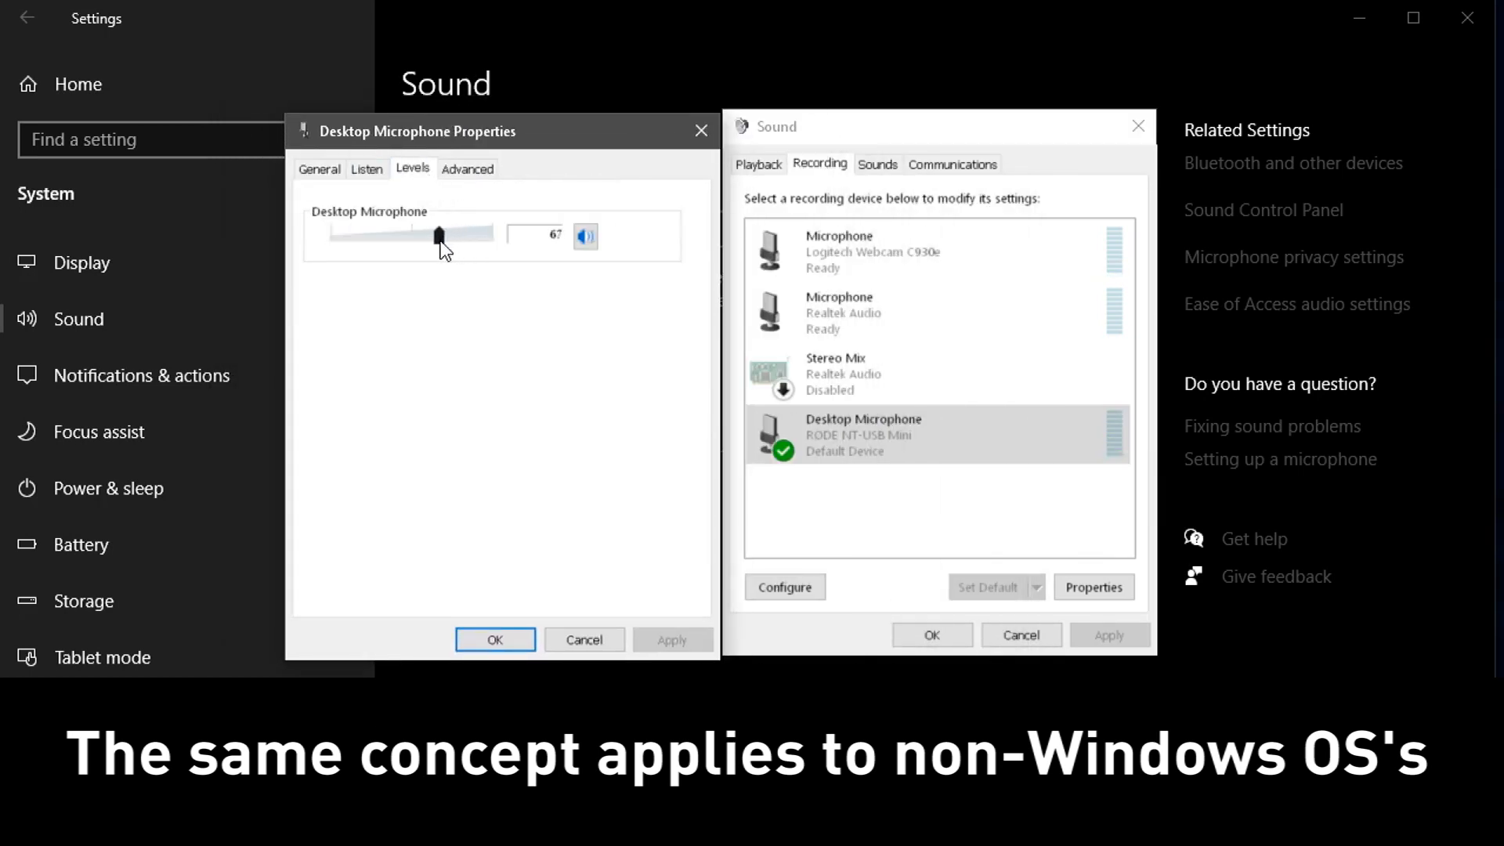
left_click_drag(438, 237, 480, 236)
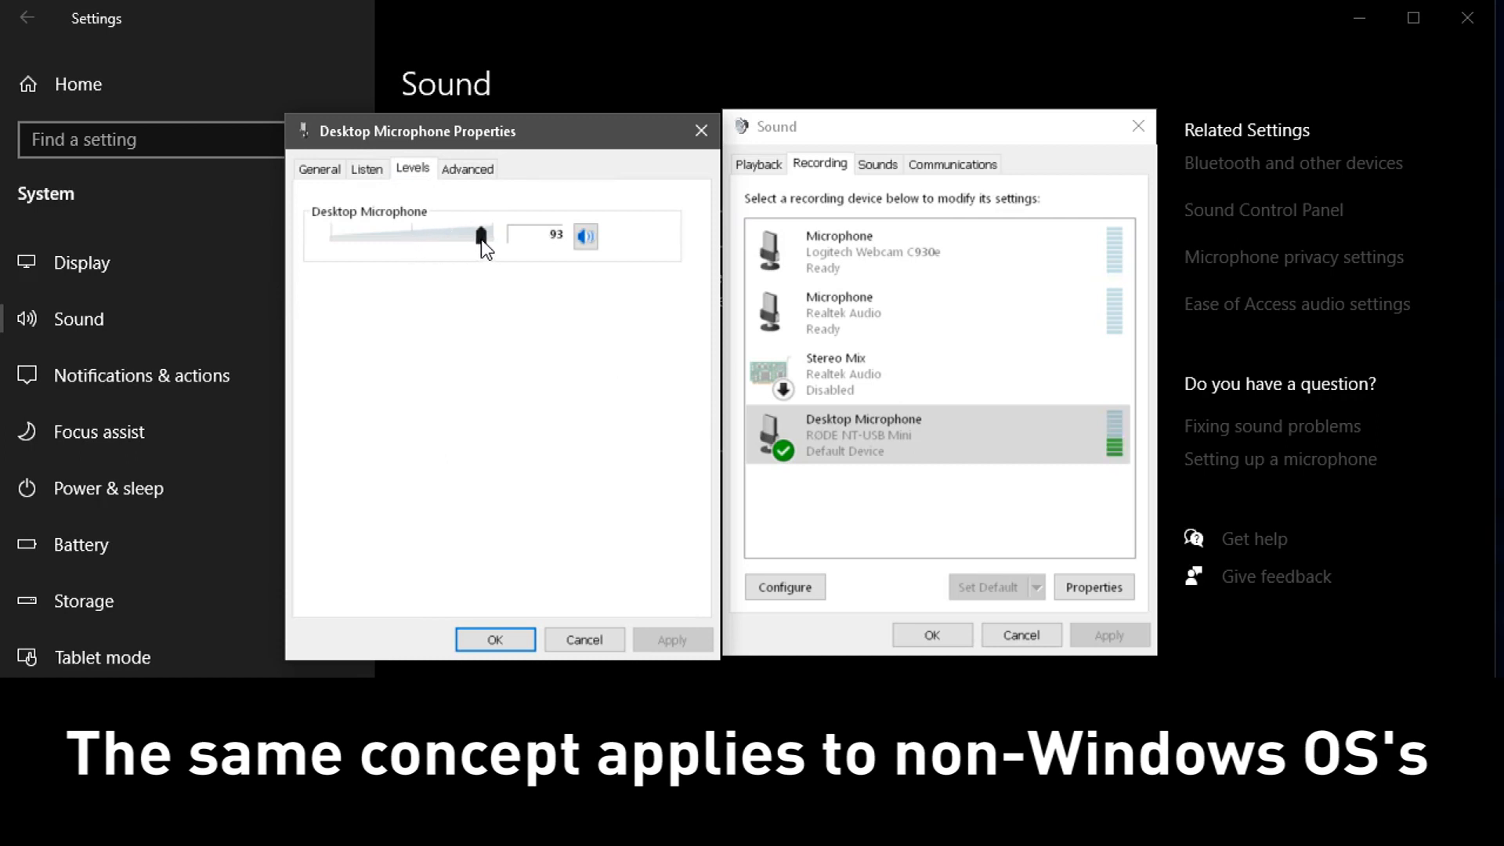
left_click_drag(480, 237, 465, 237)
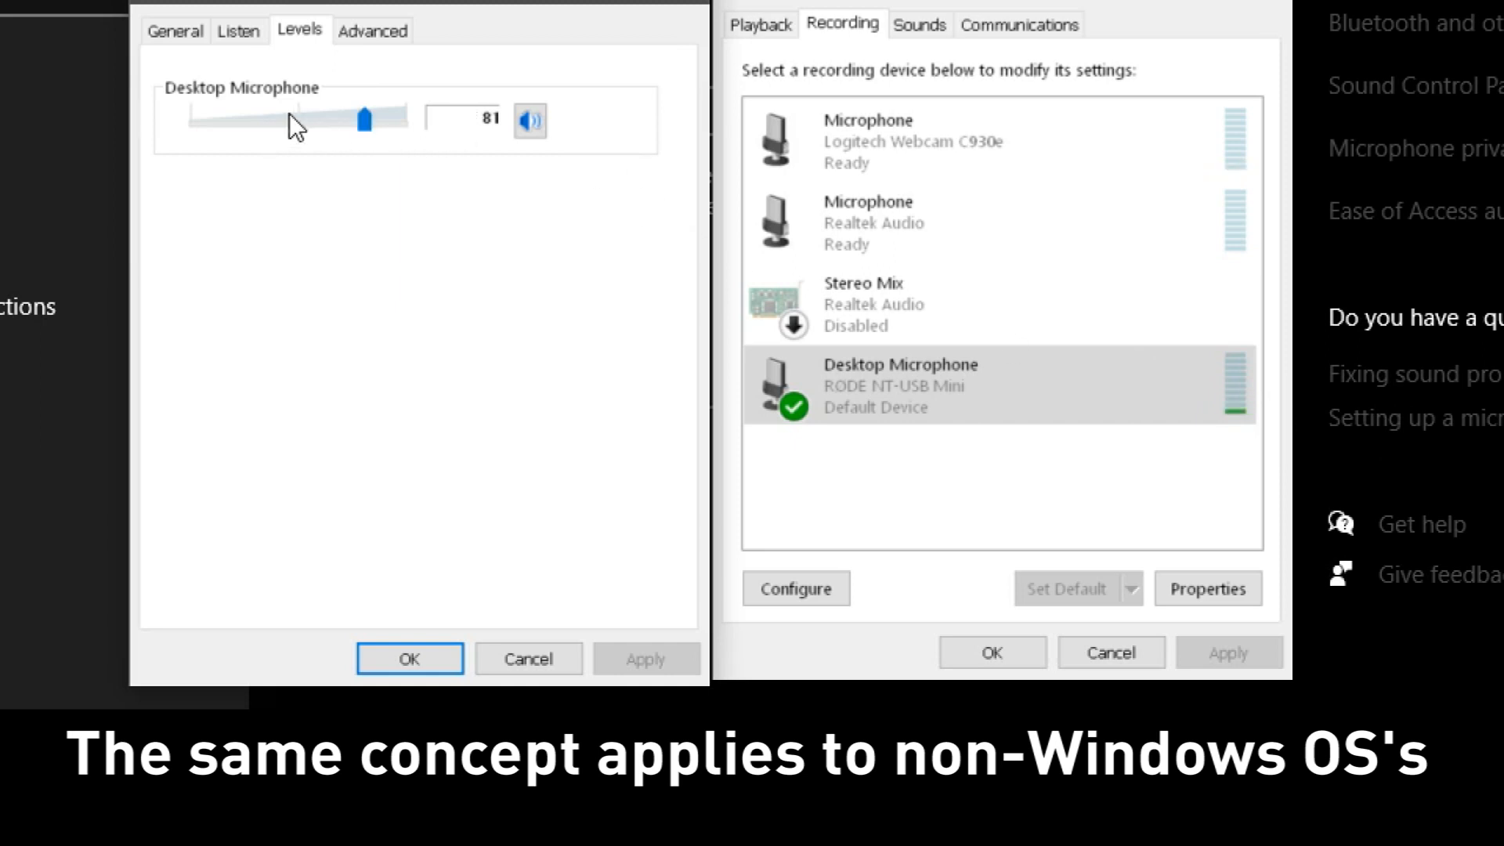
left_click_drag(389, 123, 360, 122)
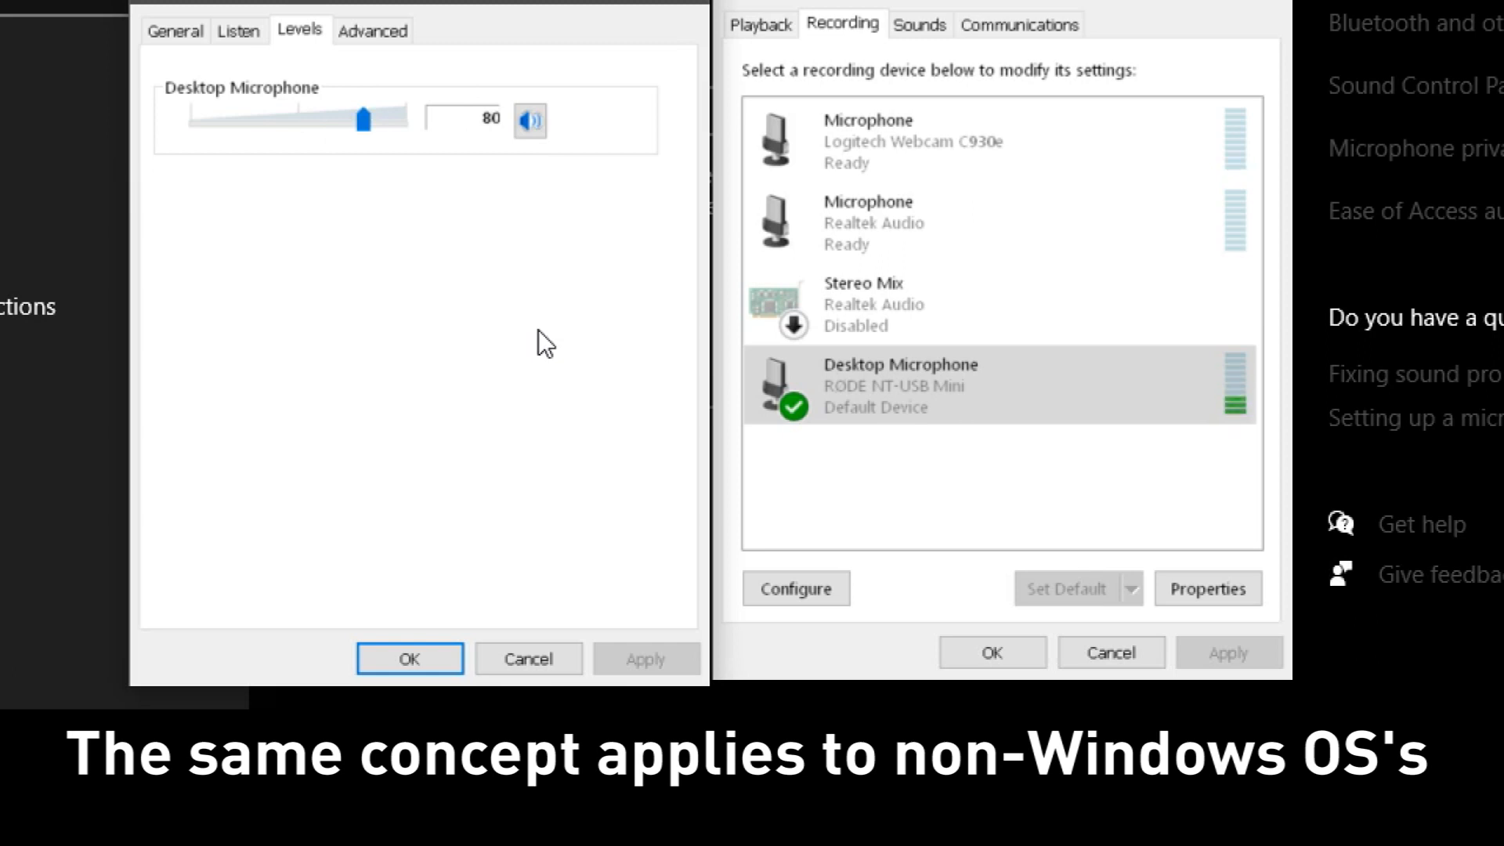
Step: Accept the microphone level and select the RØDE NT-USB Mini headphones among the playback devices
left_click(409, 660)
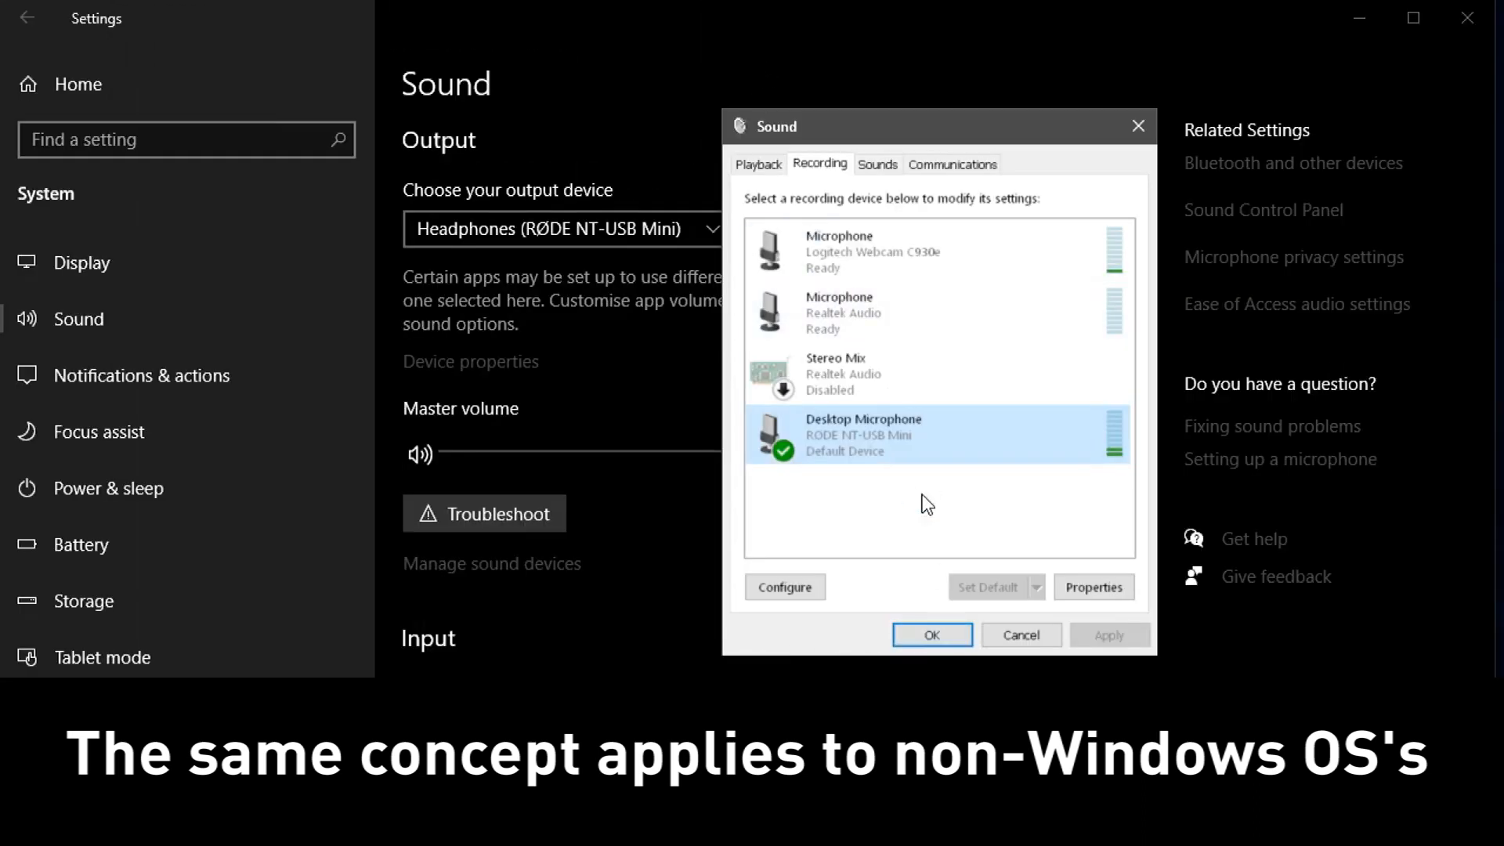
left_click(758, 165)
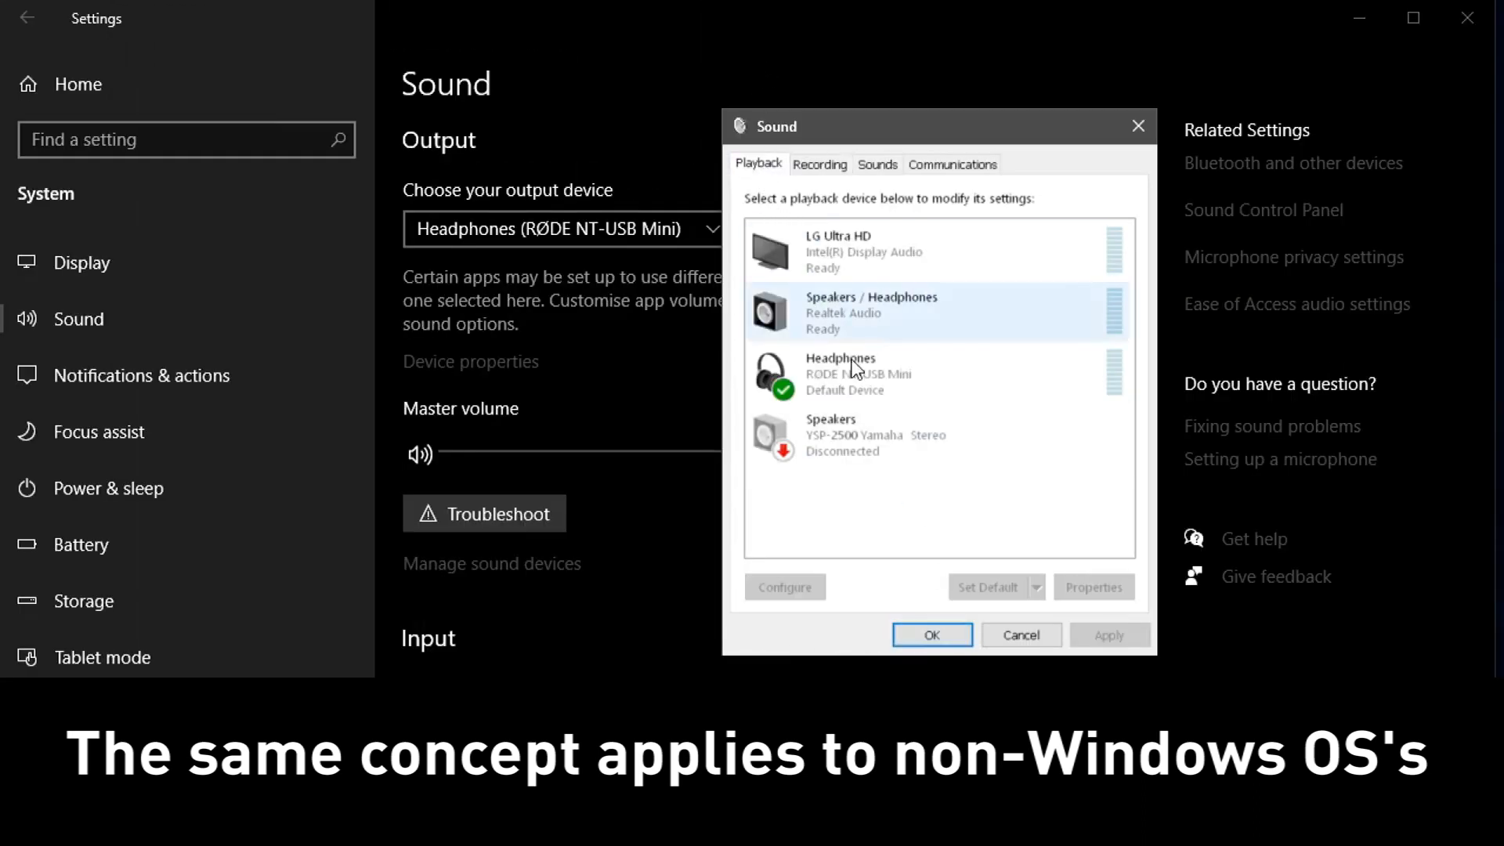
left_click(859, 375)
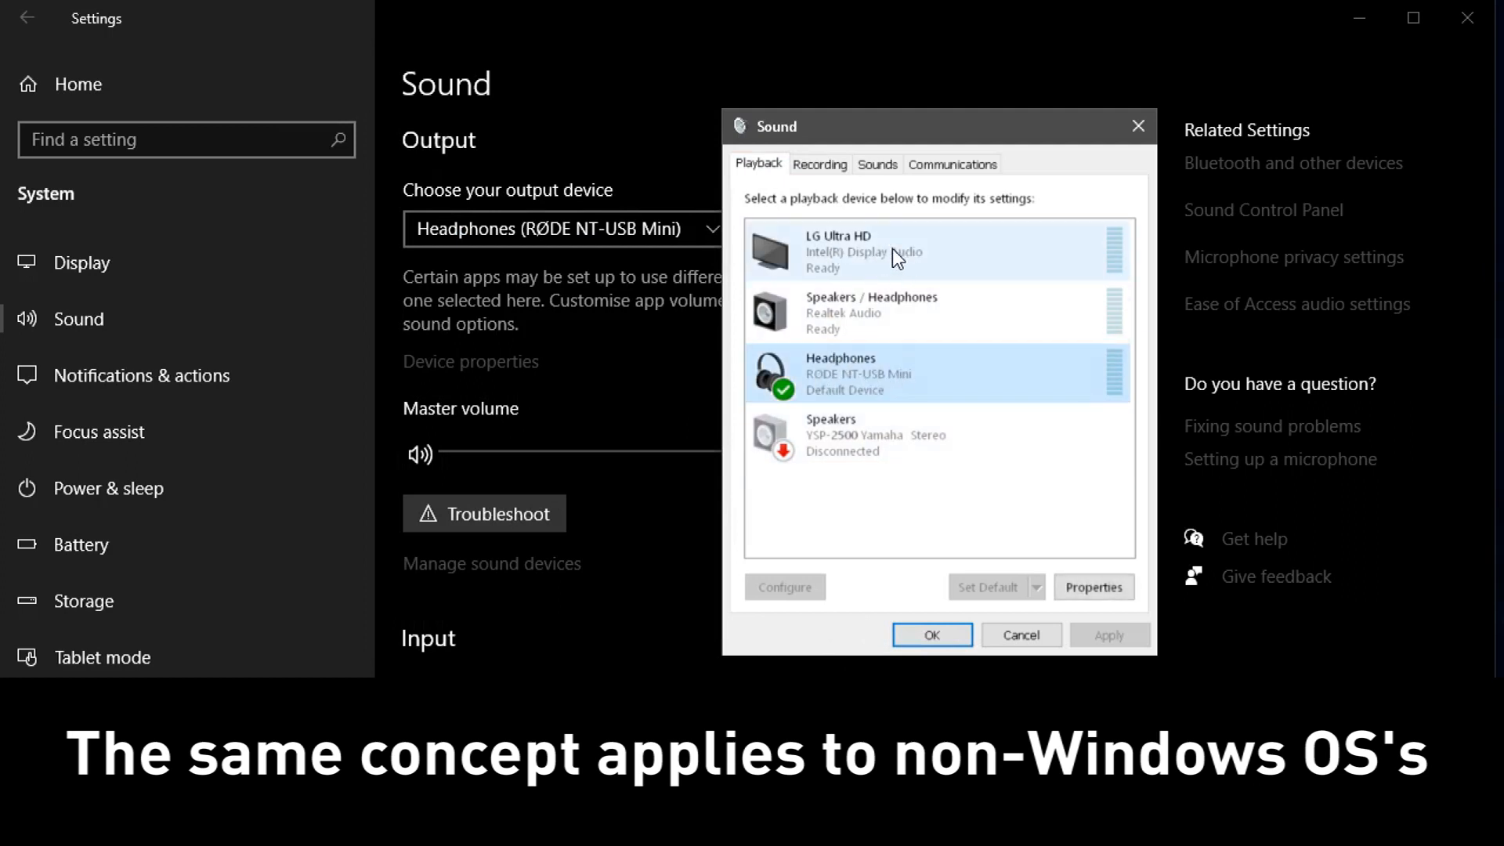
left_click(873, 375)
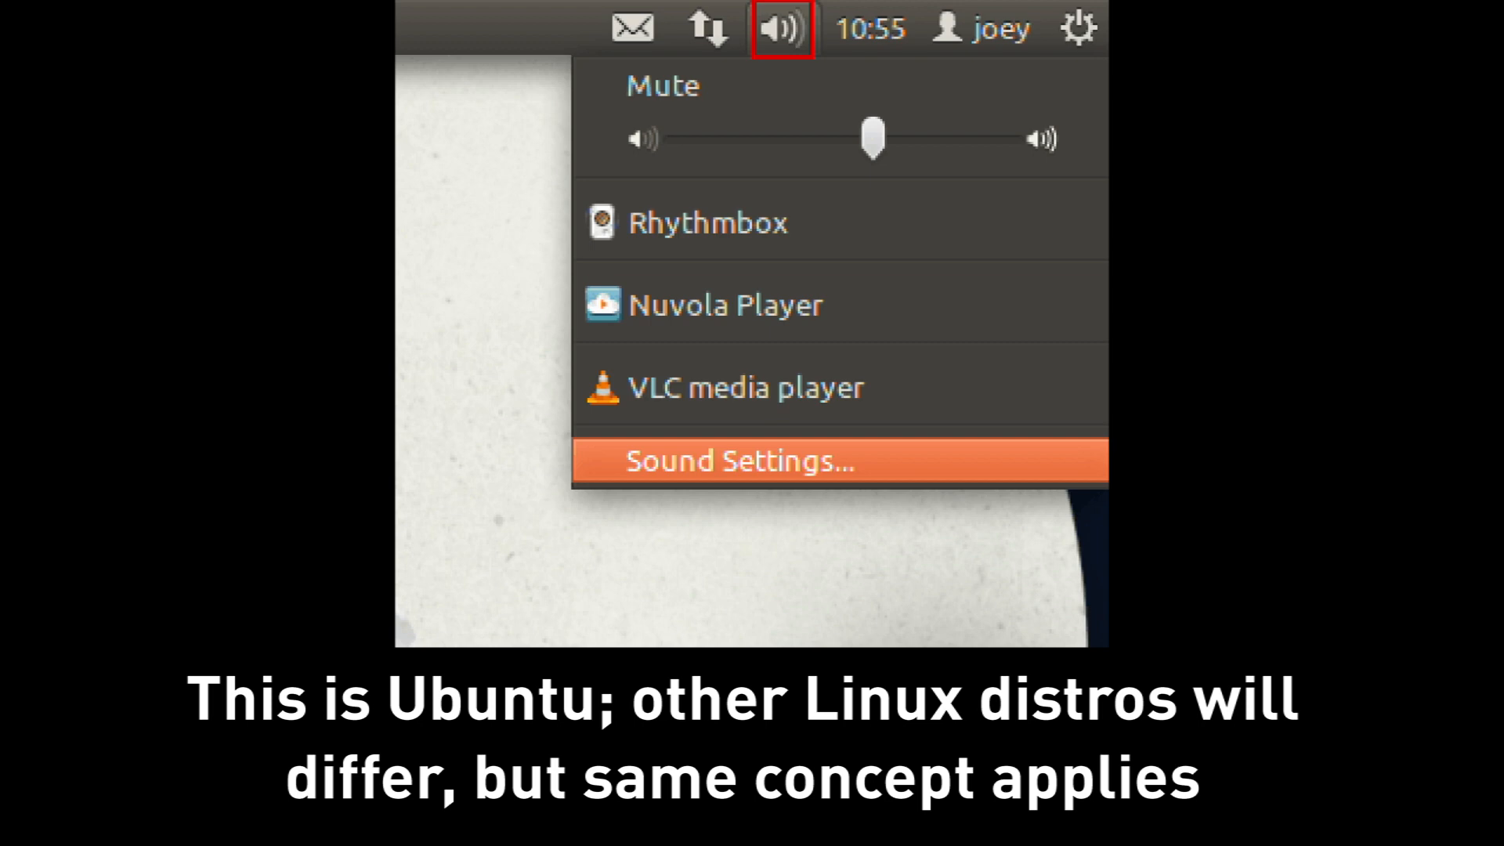
Step: Open Ubuntu's system sound settings from the top-panel volume menu
left_click(733, 460)
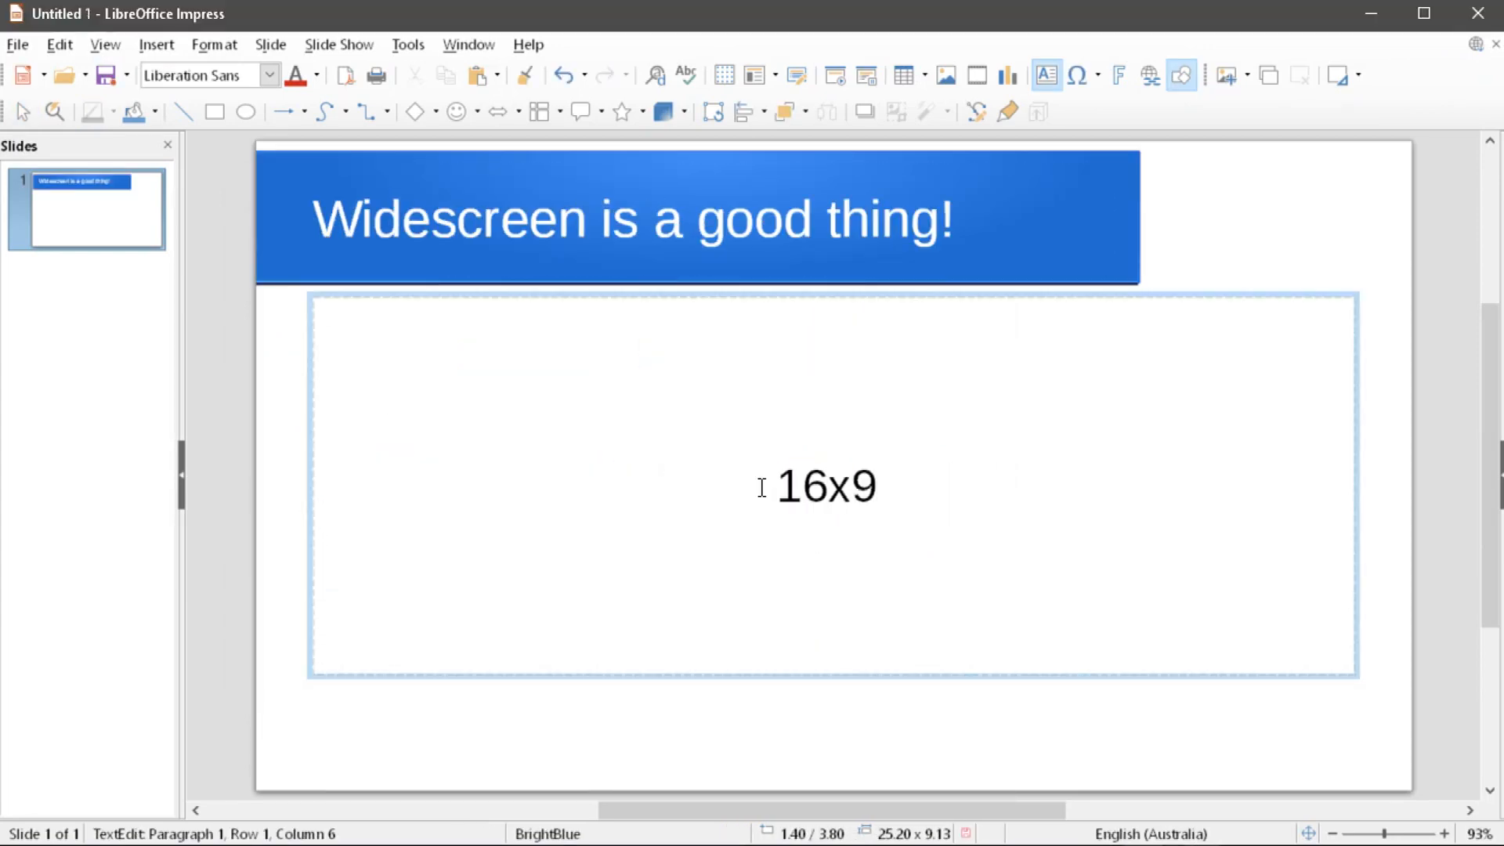
Step: Complete the slide body so it reads '16x9 is what we are broadcasting :-)'
type("is what we are broadcasting :-)")
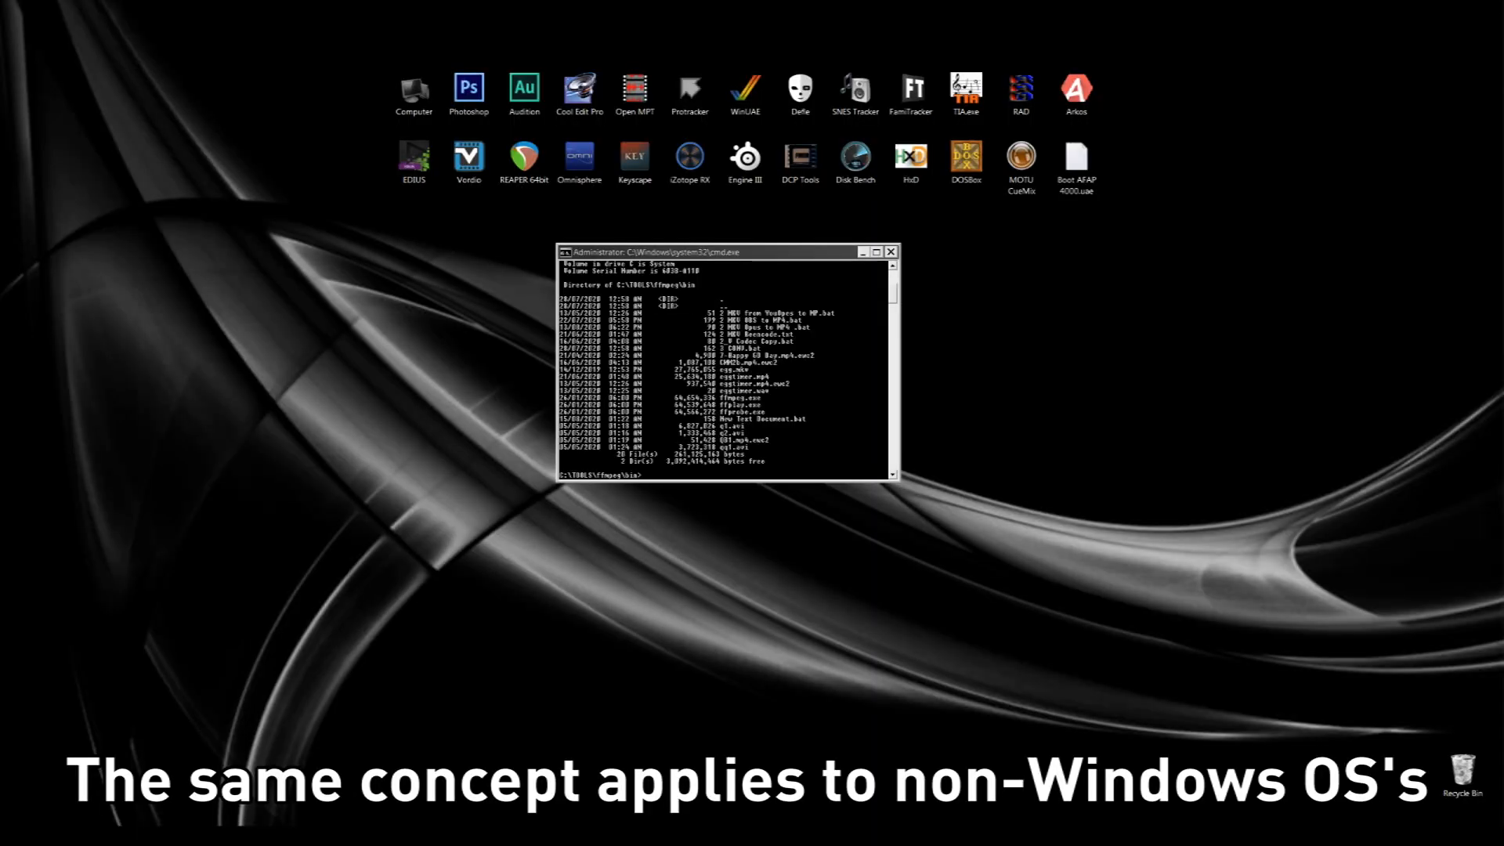
Step: Run ffmpeg.exe and start an ffprobe command on the egg file
type("ffmpeg.exe")
type("ffprobe ")
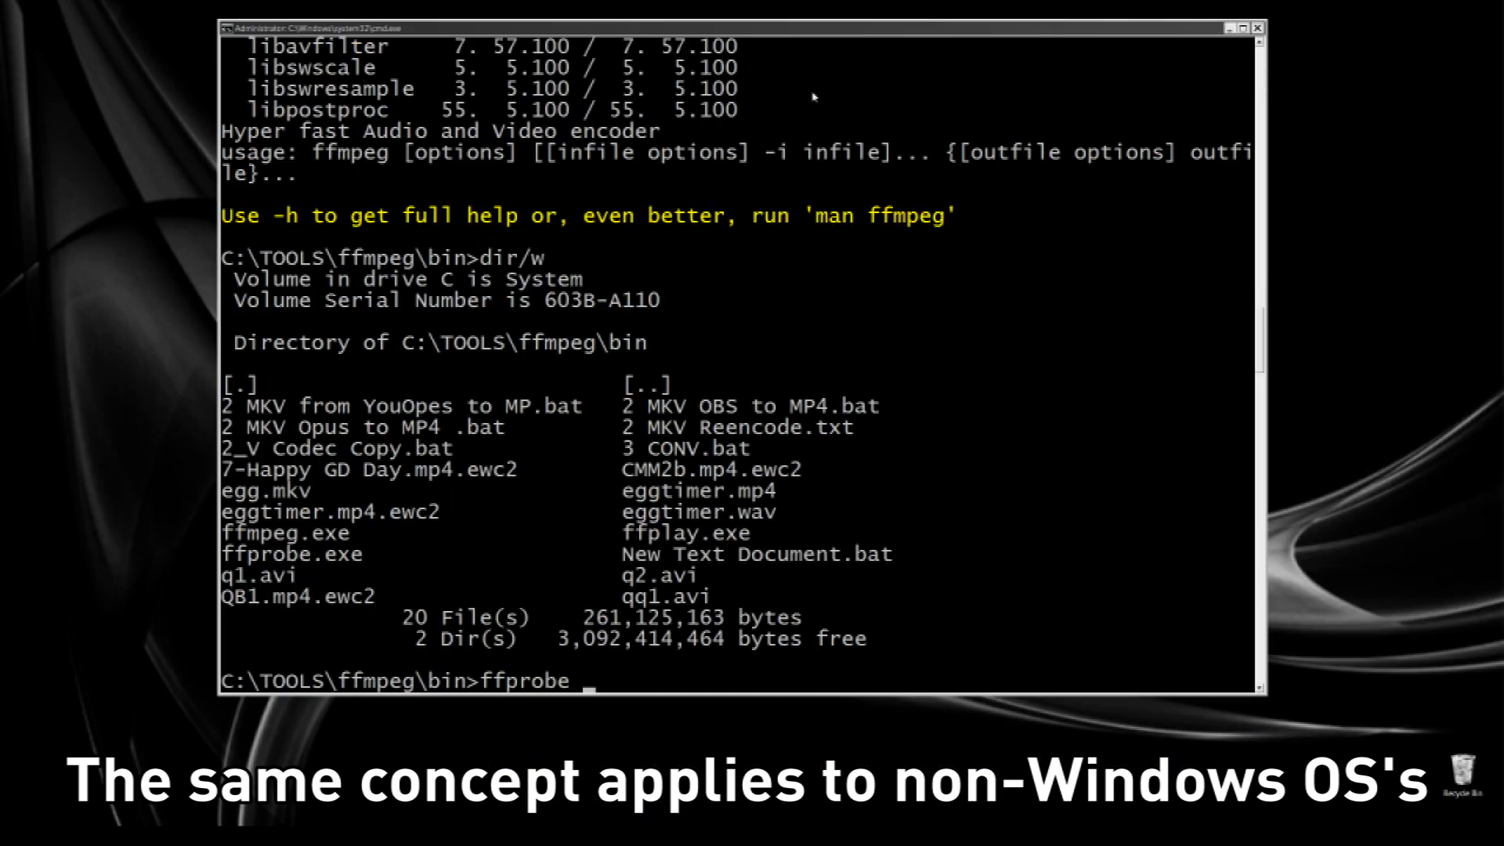
type("egg")
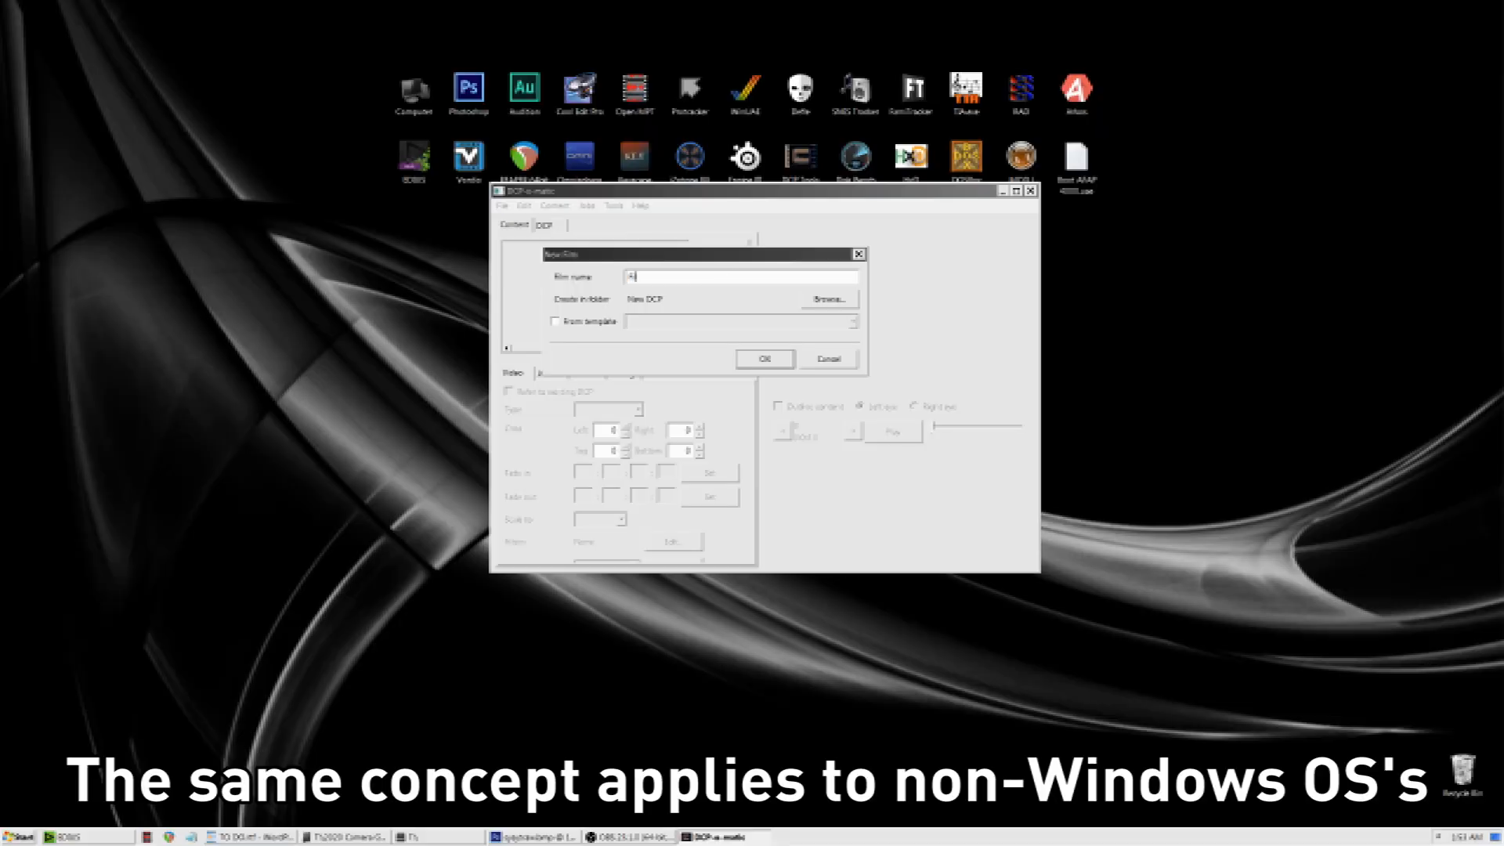
Step: Load the recap video into the film's content and review its timing and length settings
left_click(765, 359)
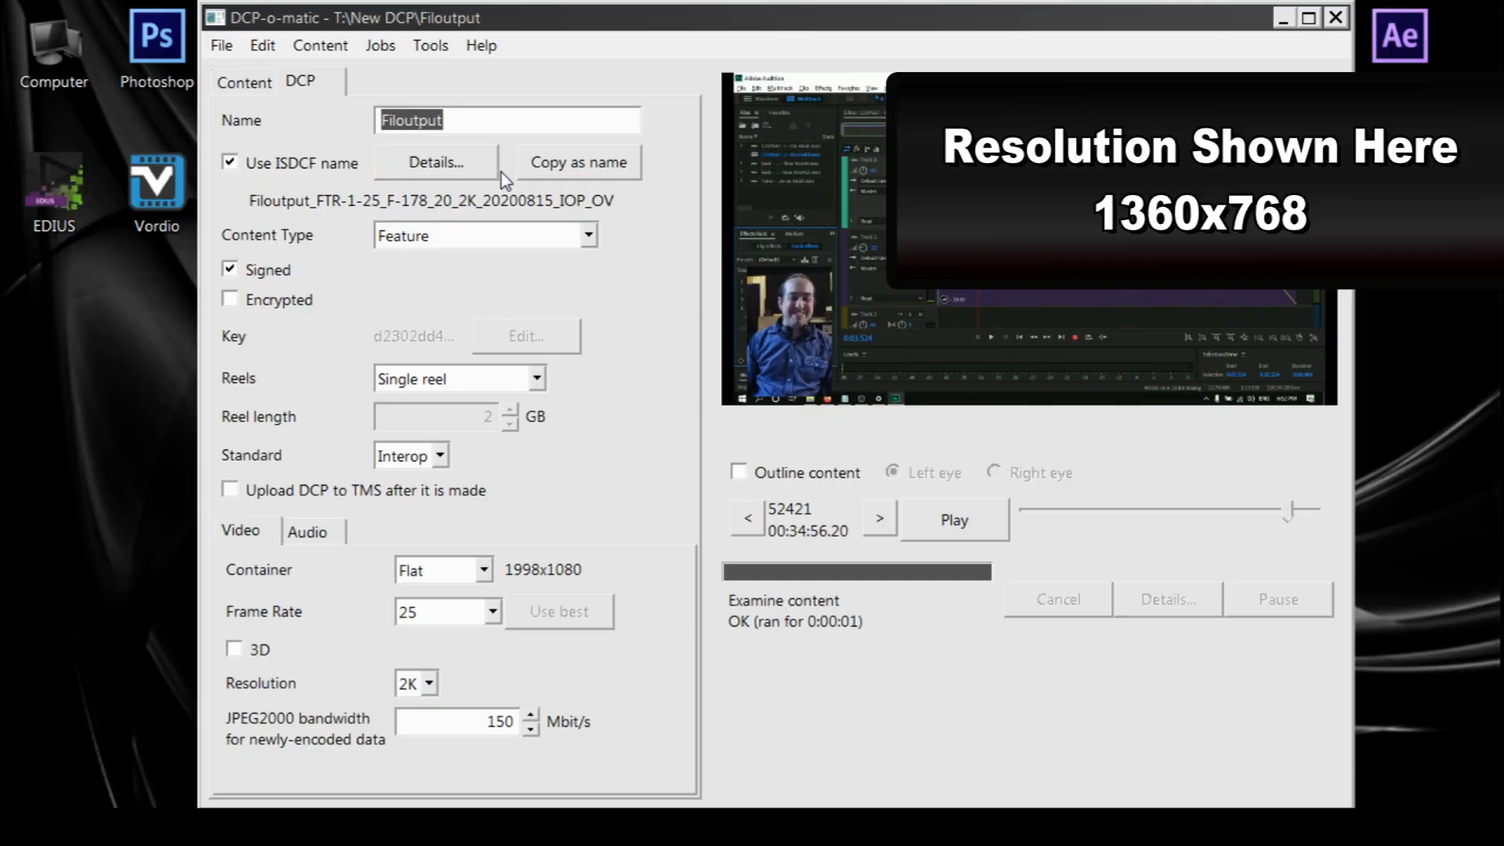
left_click(437, 454)
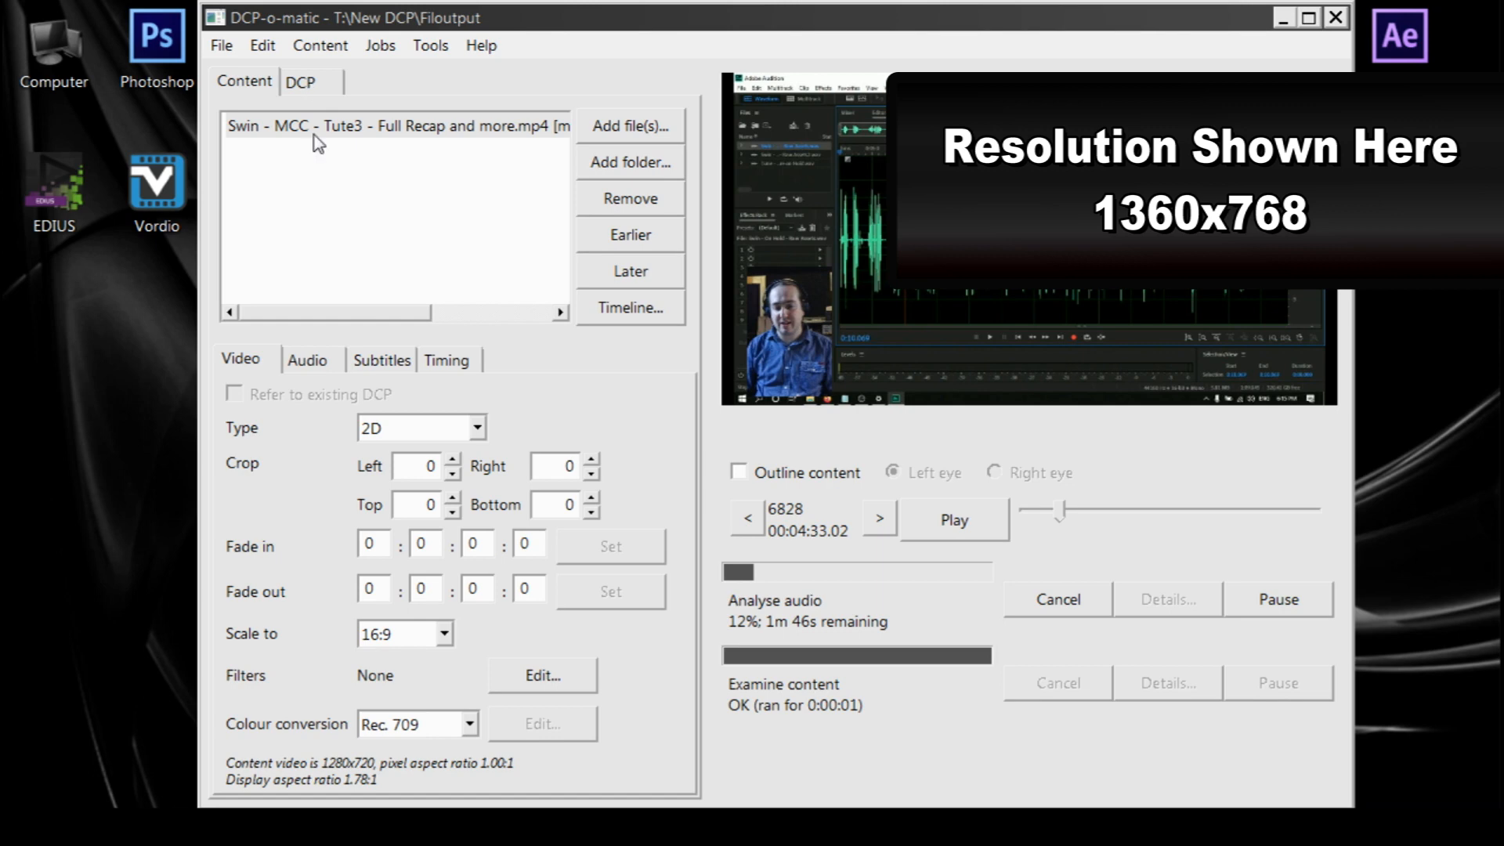
left_click(447, 360)
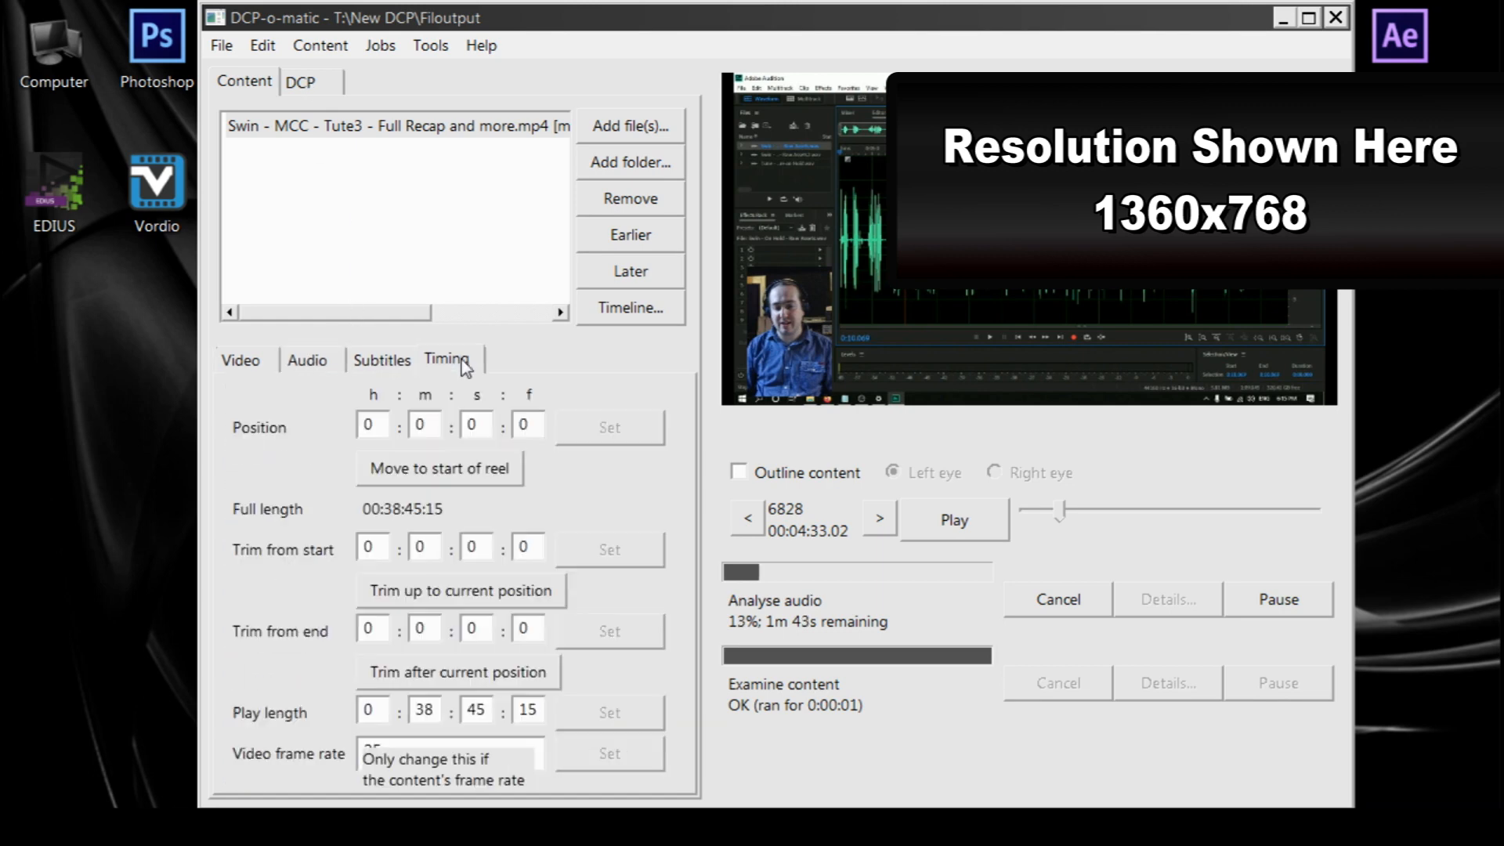
left_click(239, 360)
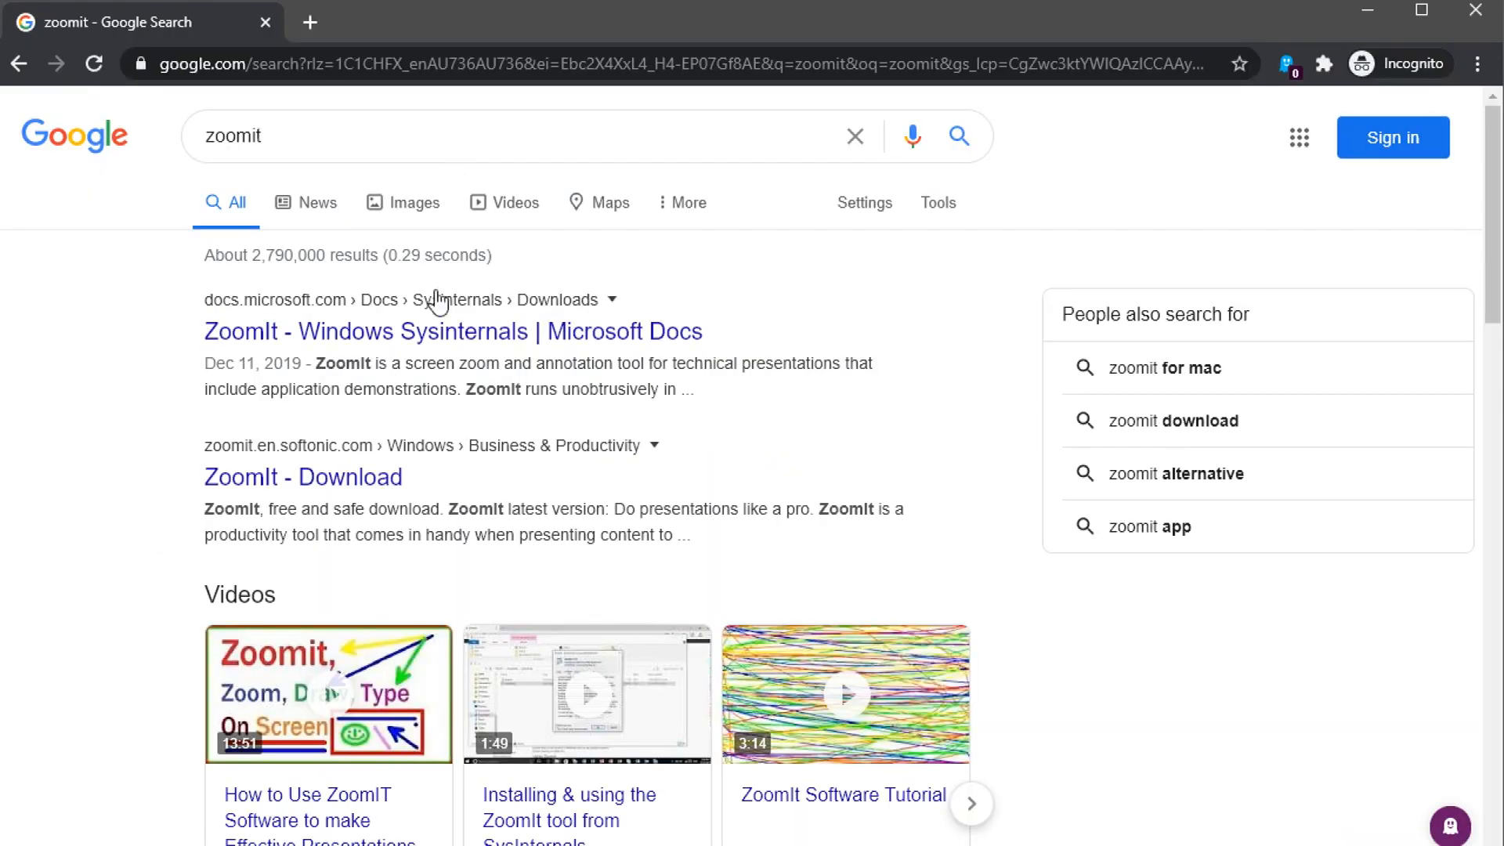
Step: Open the ZoomIt Windows Sysinternals page on Microsoft Docs from the search results
left_click(453, 331)
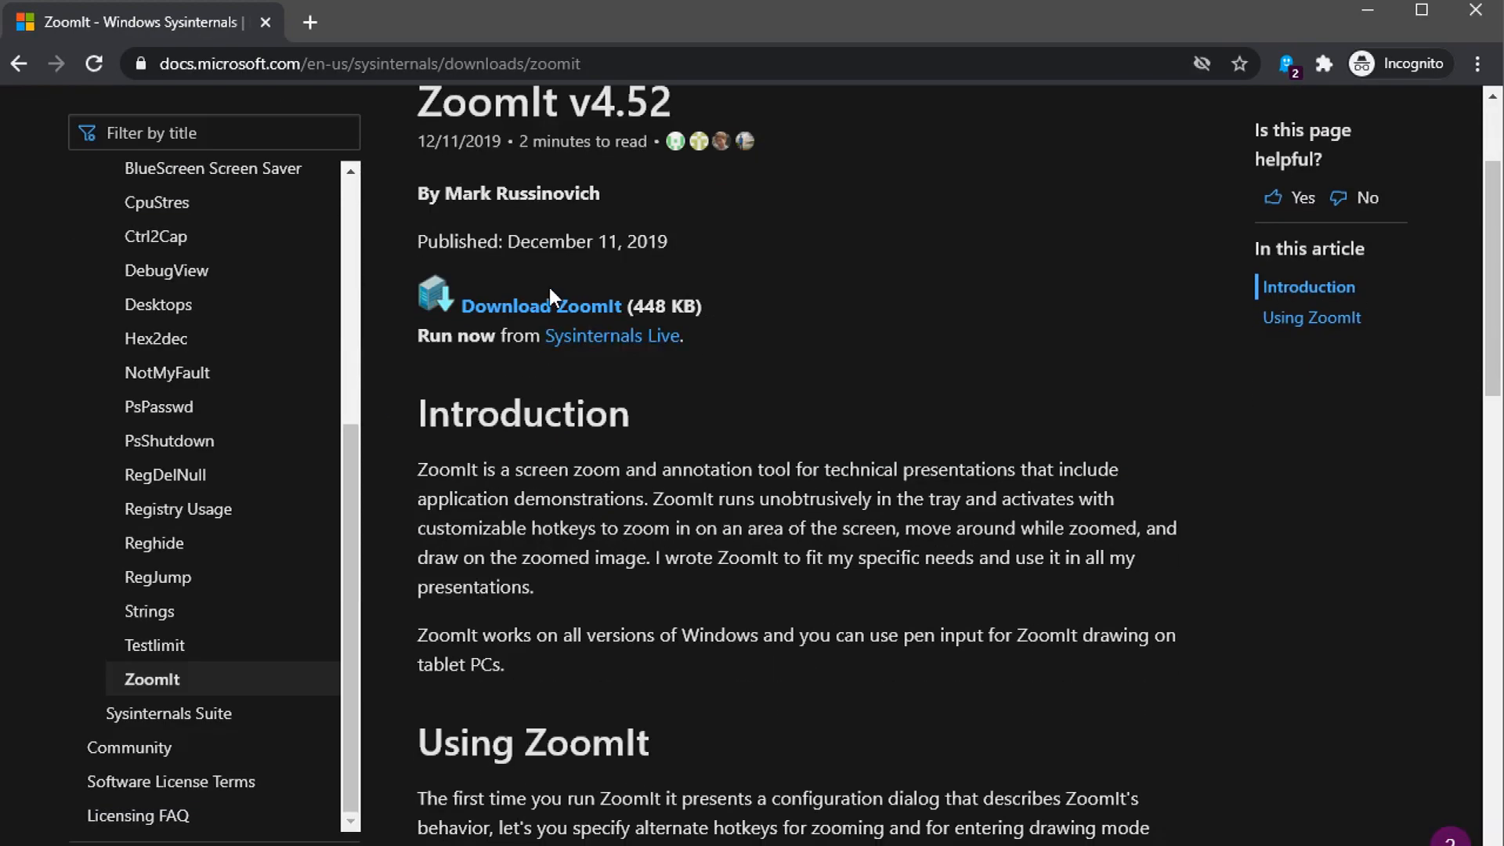